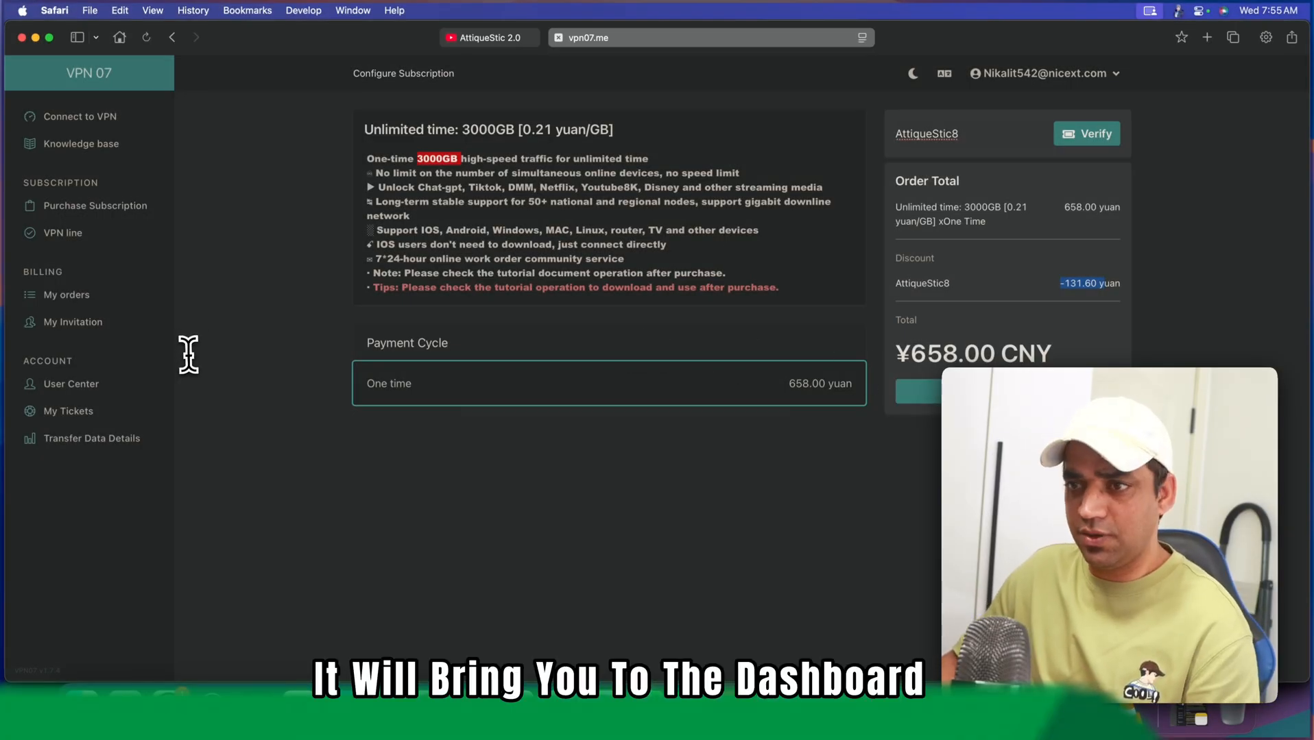
Try coupon code AttiqueStic8 on the Experience Package renewal order
click(80, 116)
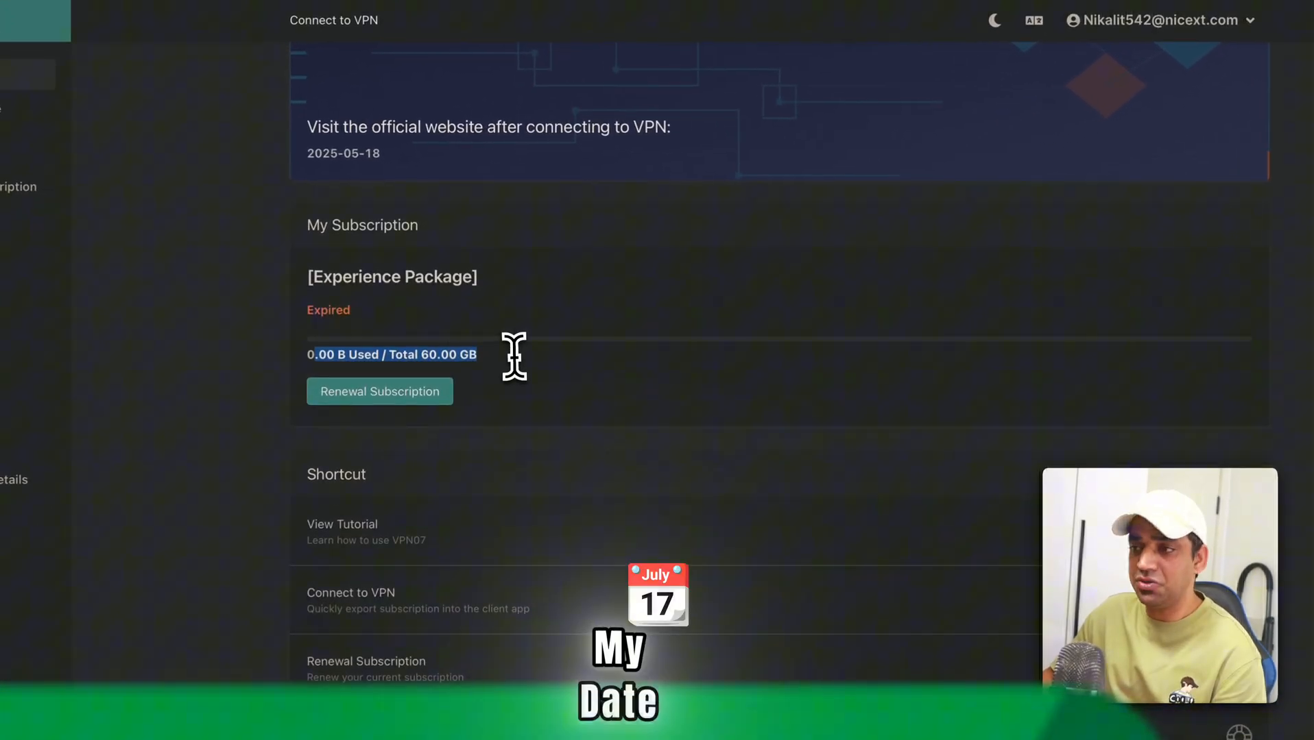
click(378, 391)
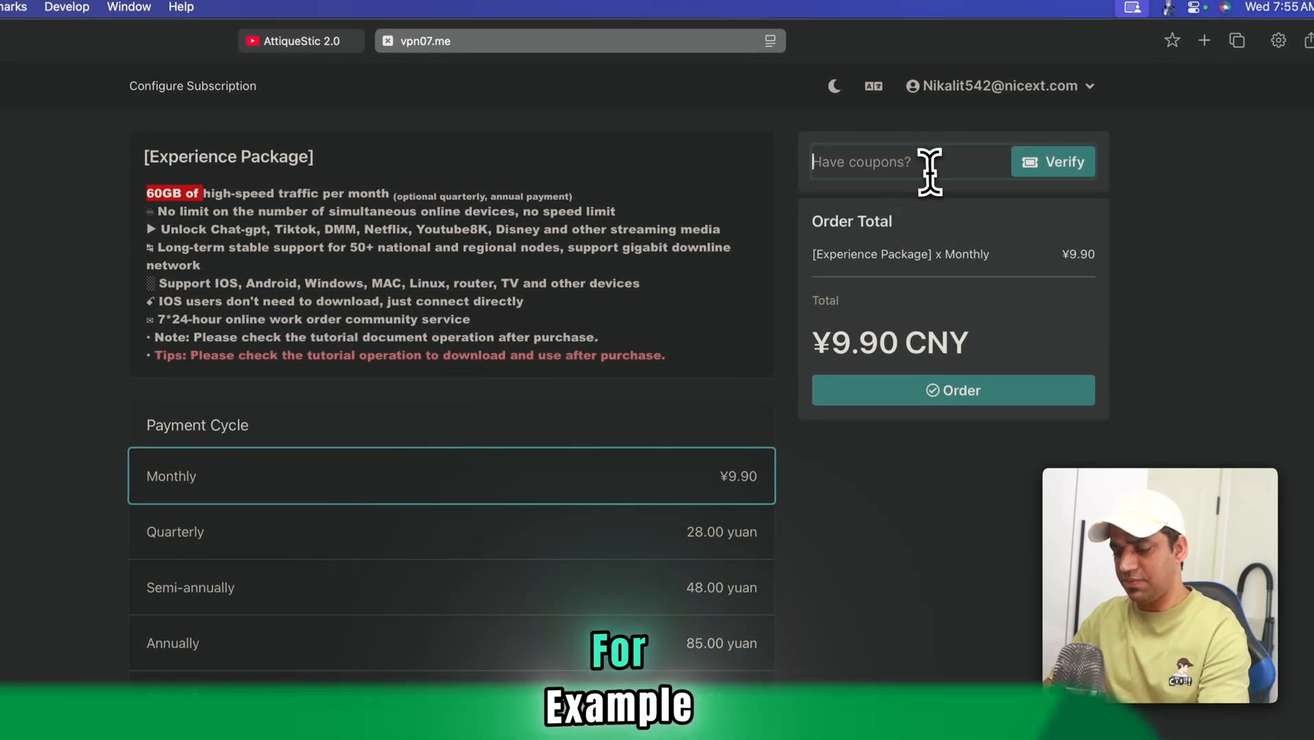
text(AttiqueStic8)
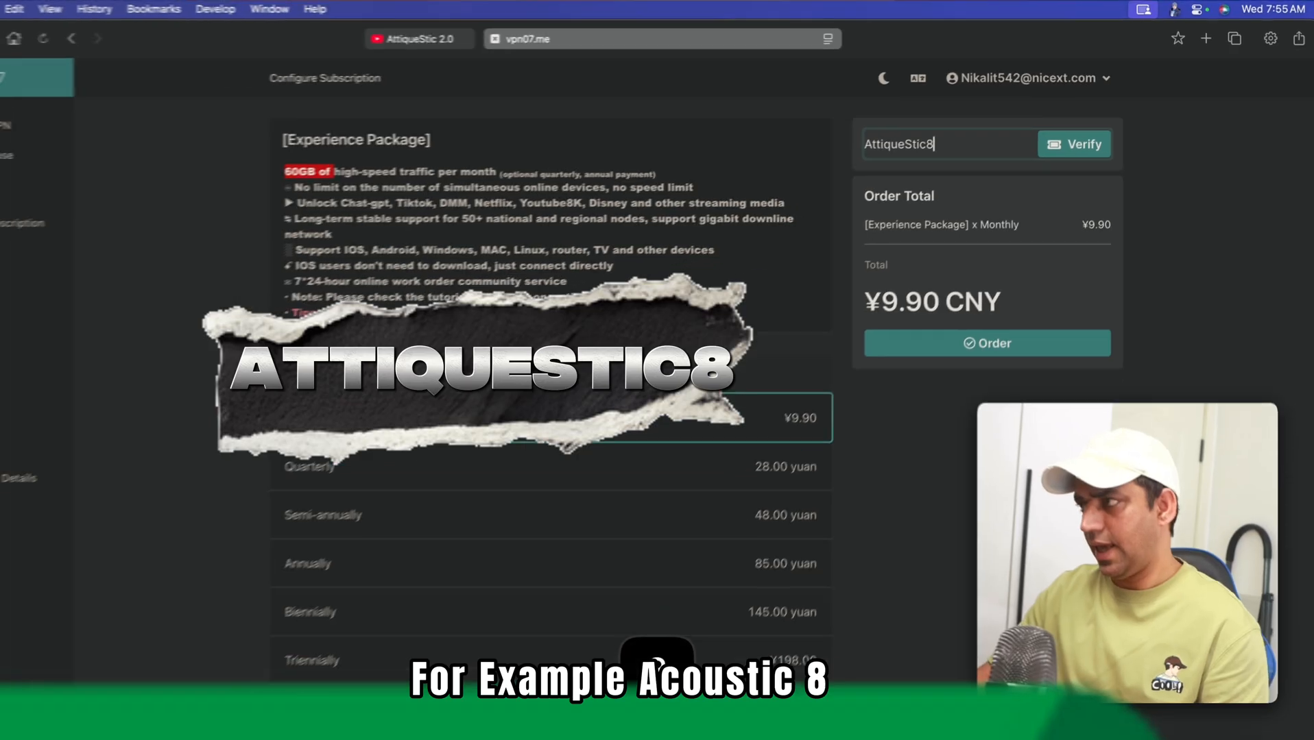
click(1073, 143)
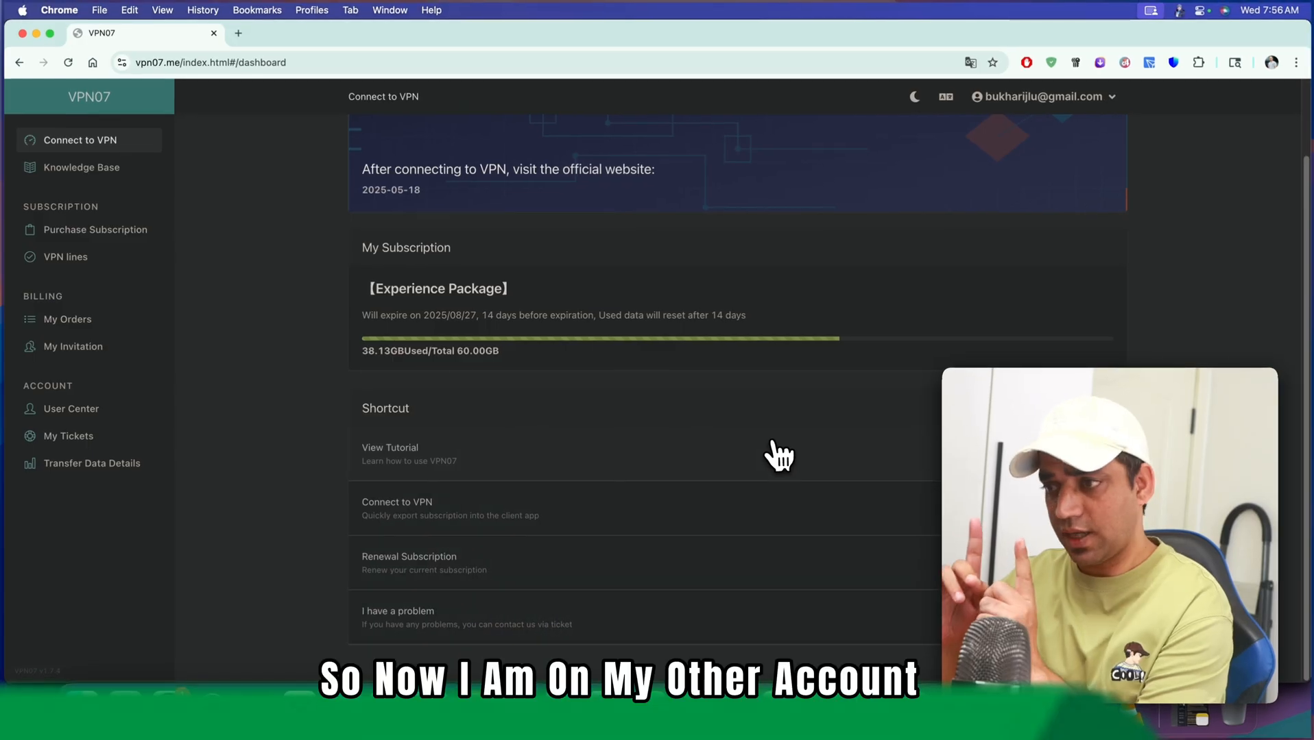
mouse_move(494, 446)
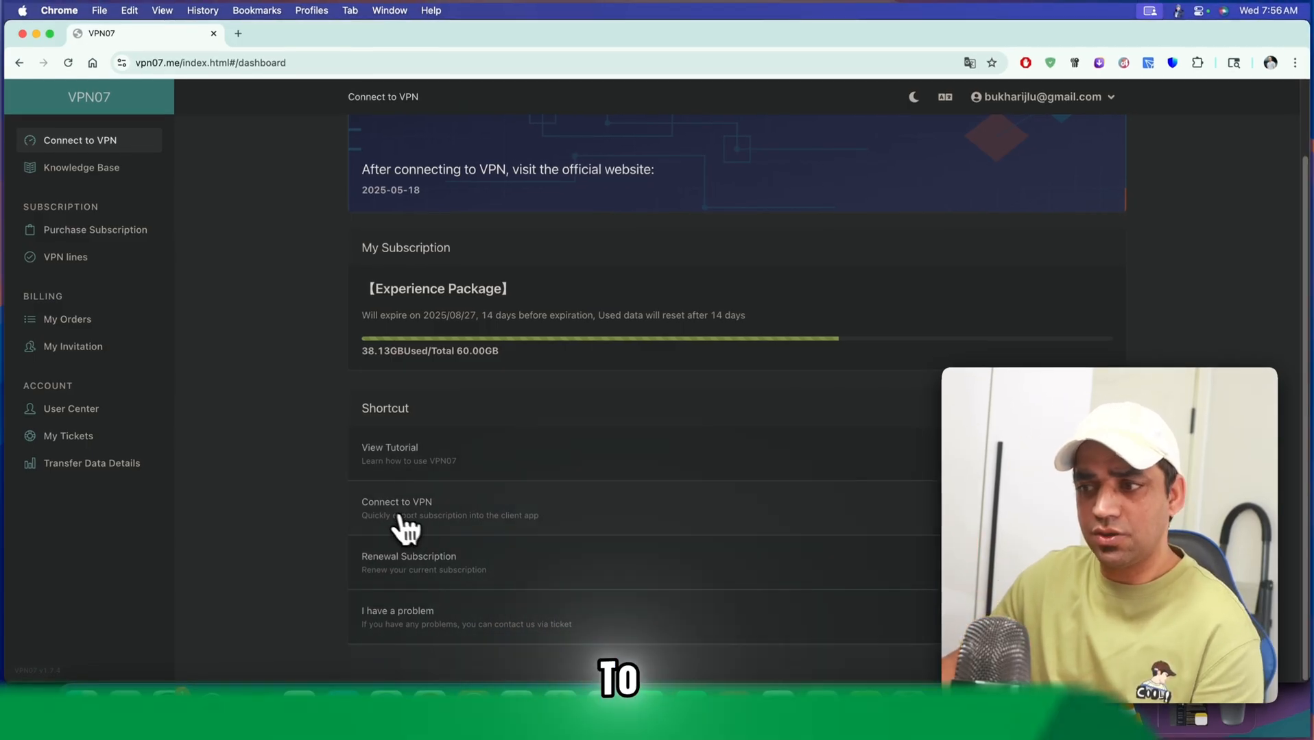
Copy the account's subscription URL from the Connect to VPN options
click(397, 509)
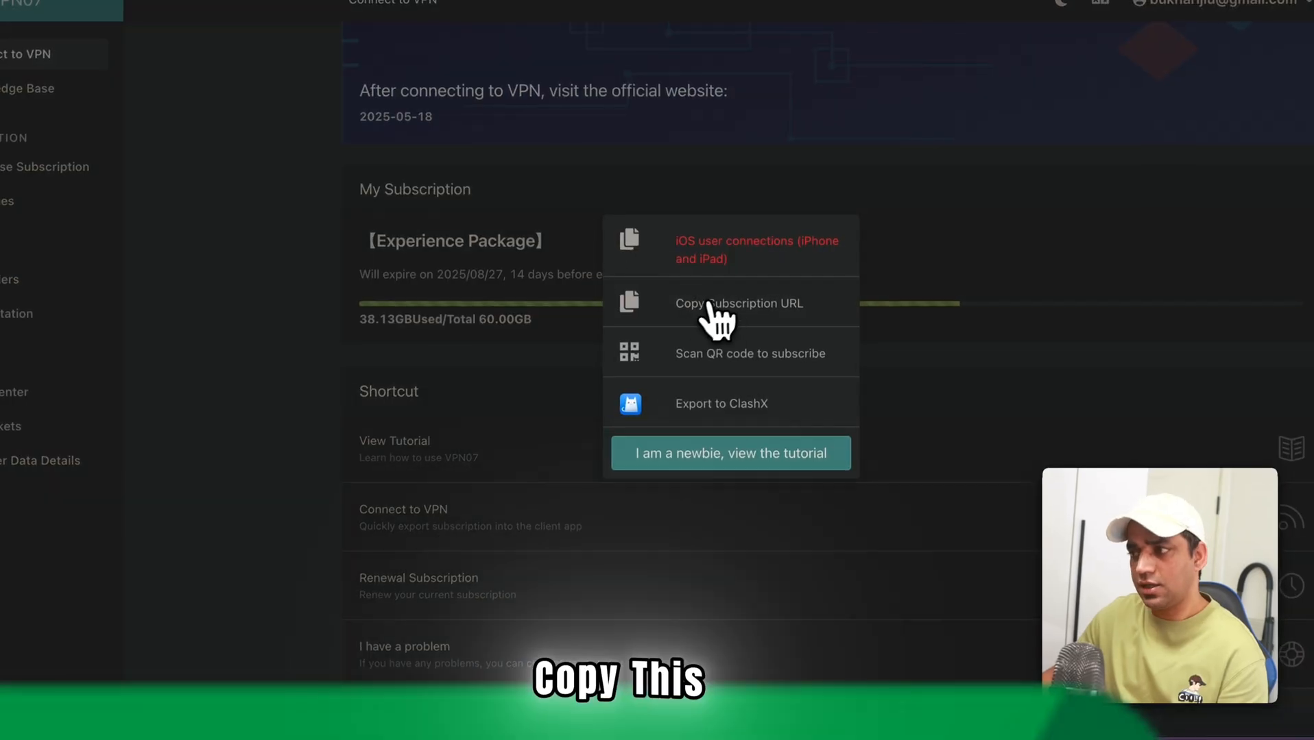
click(738, 303)
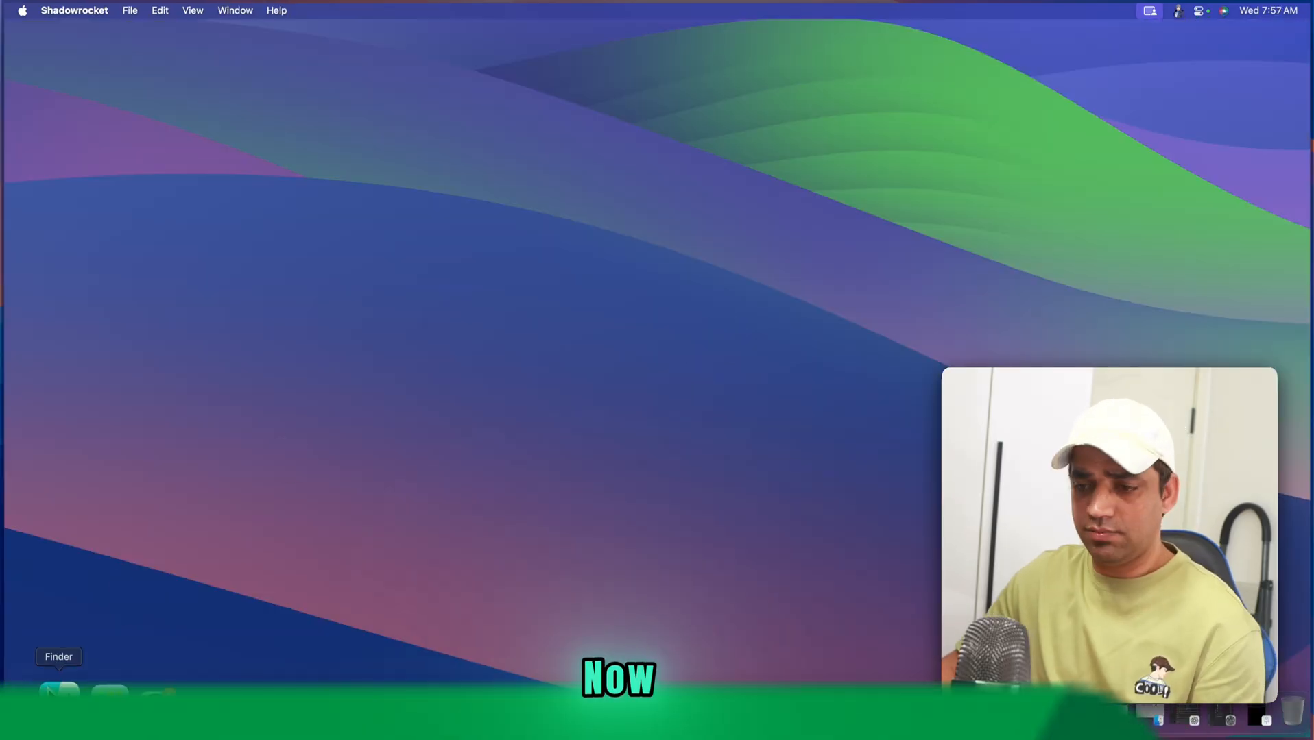
Search the App Store for 'shadowrocket', then start typing 'v2ra' in a search
text(appstore)
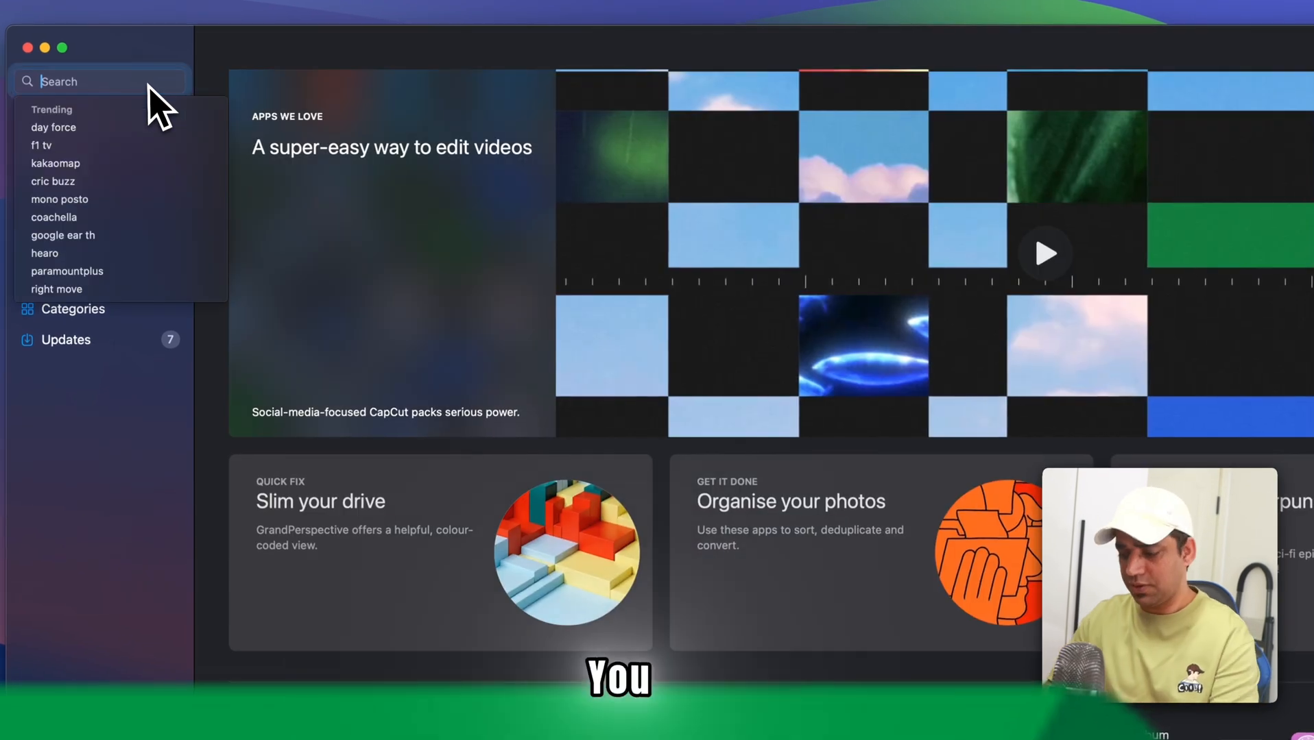
text(shadowrocket)
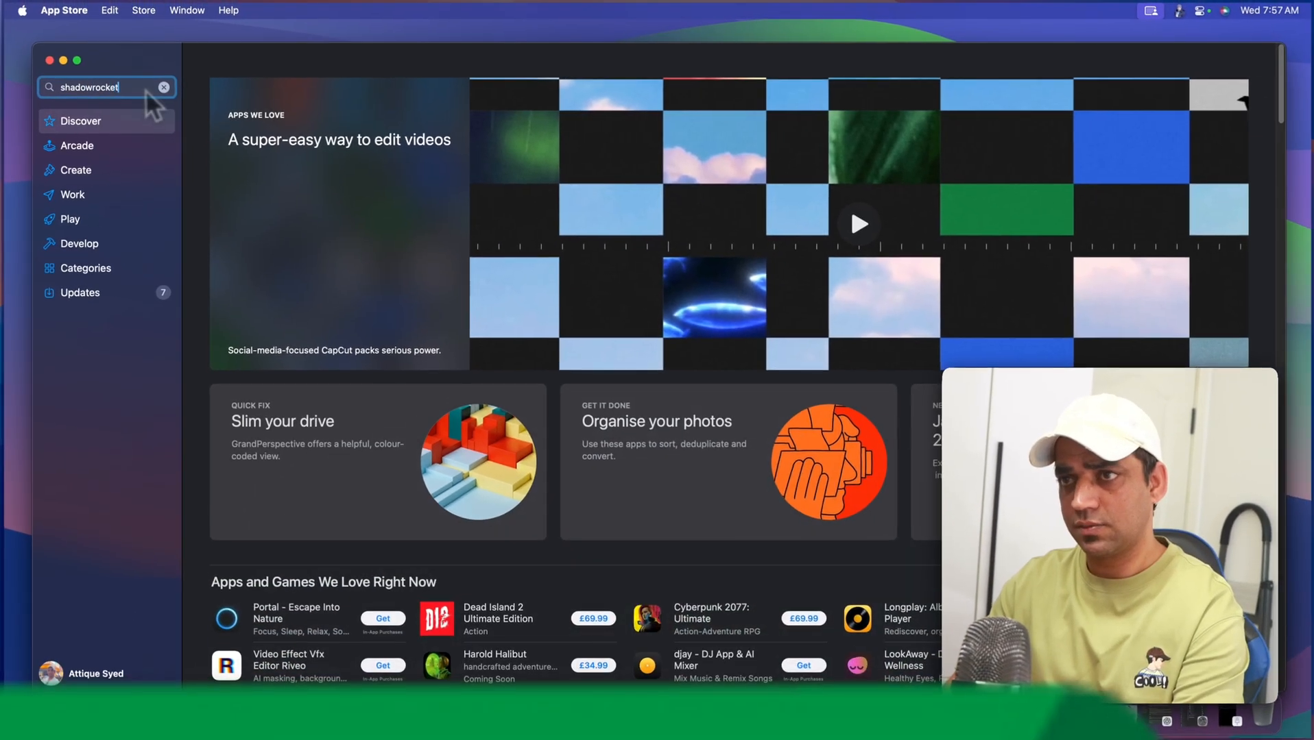
key(Return)
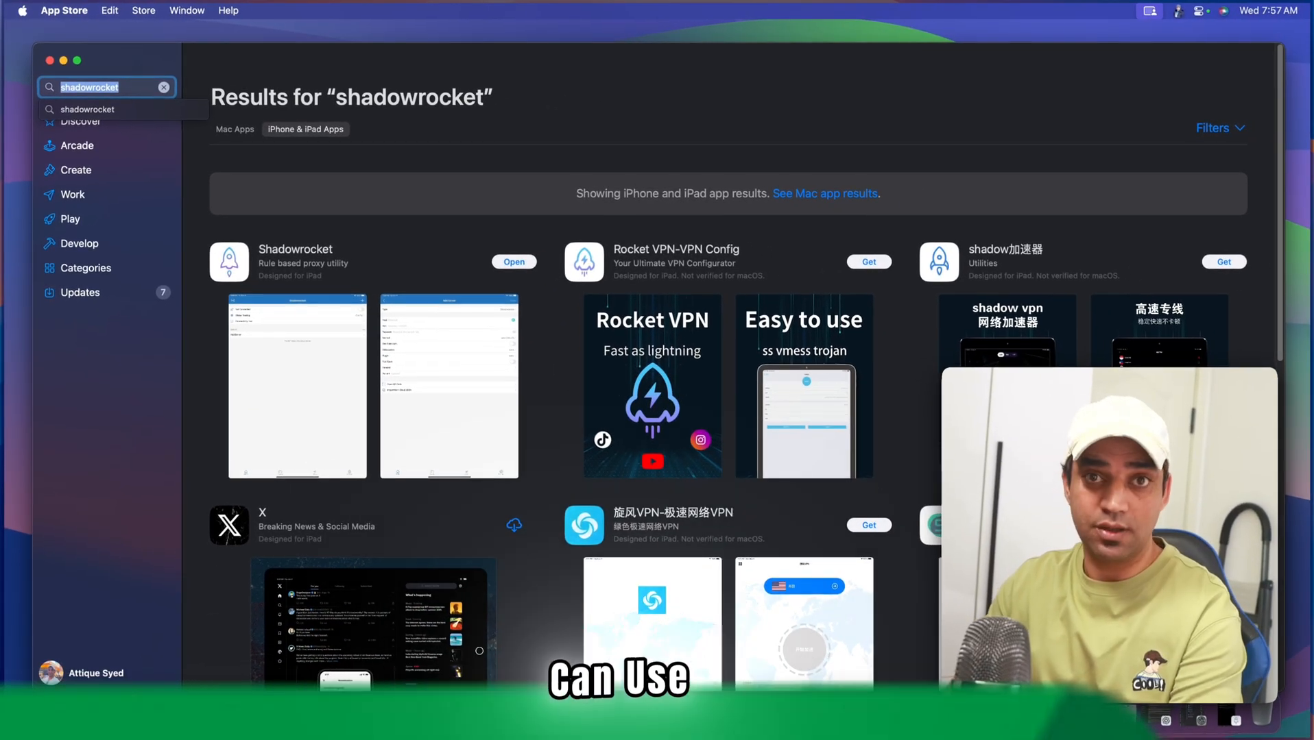
text(v2ra)
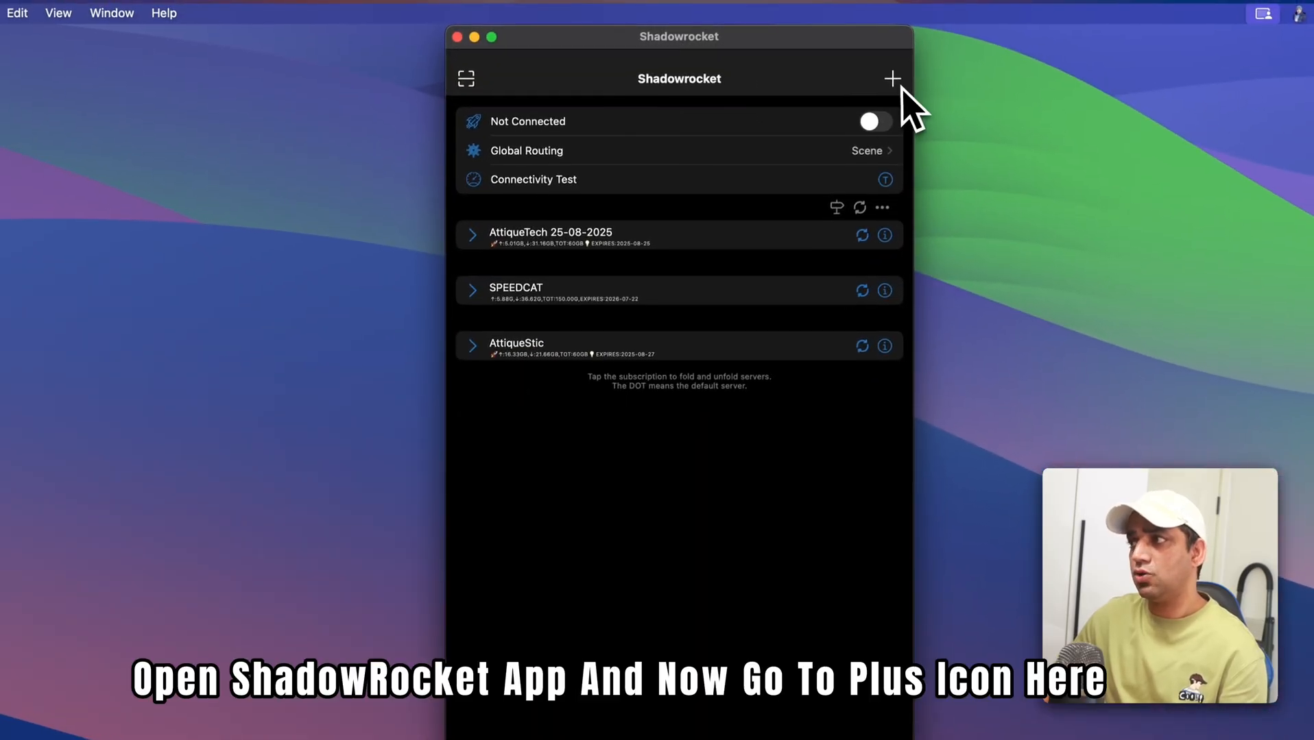
Add a new Subscribe-type server in Shadowrocket for the VPN07 link
click(892, 78)
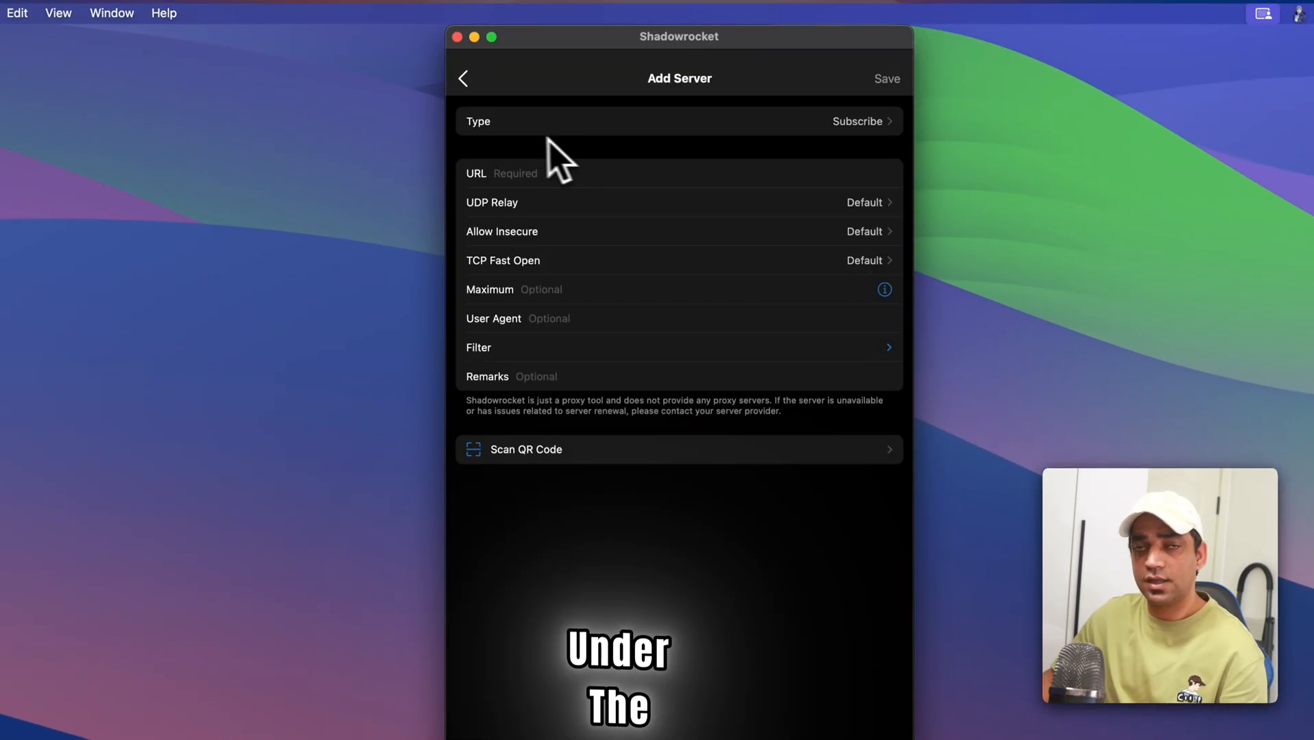
click(679, 120)
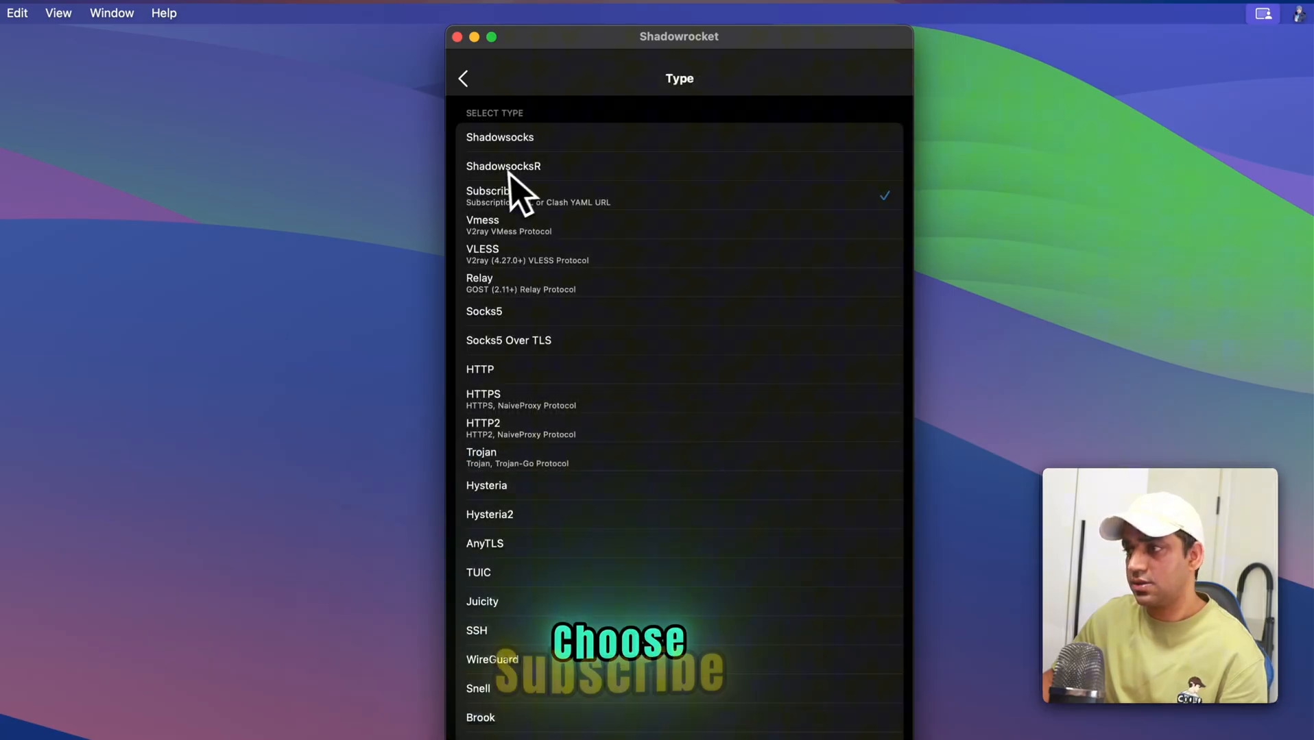
click(487, 196)
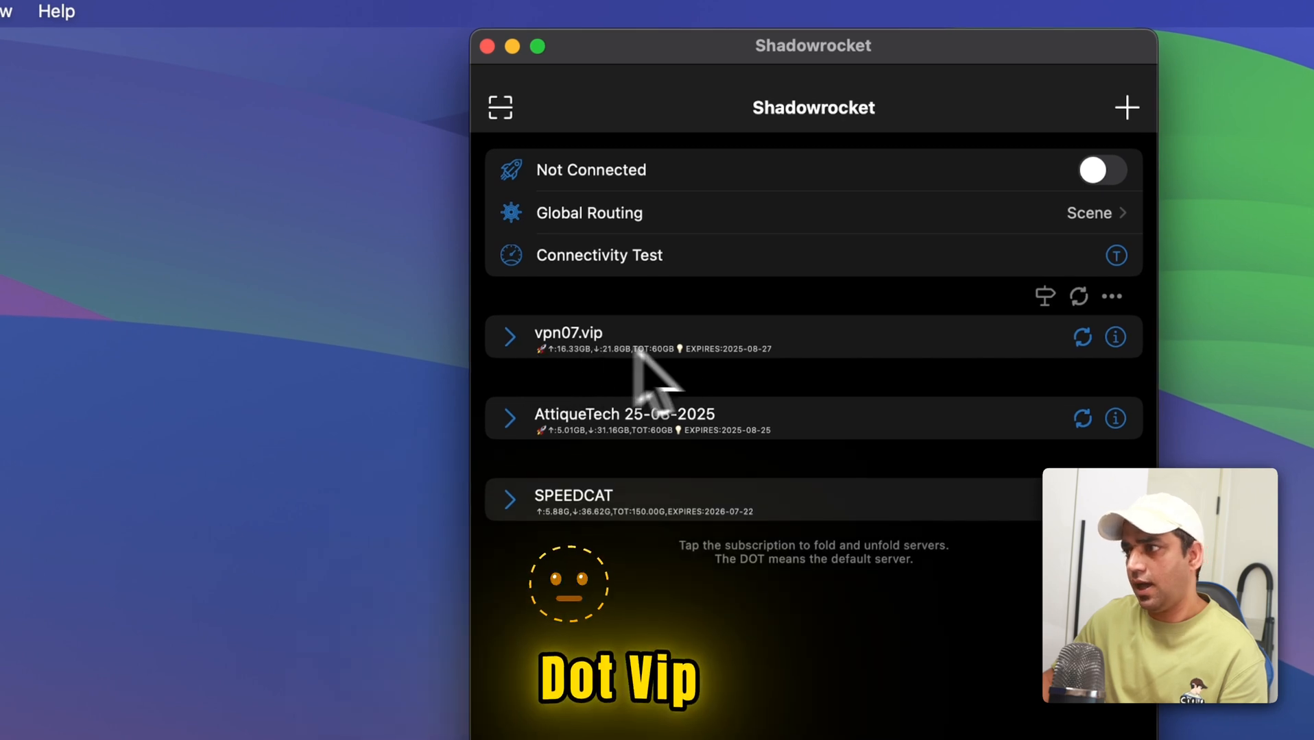
mouse_move(786, 385)
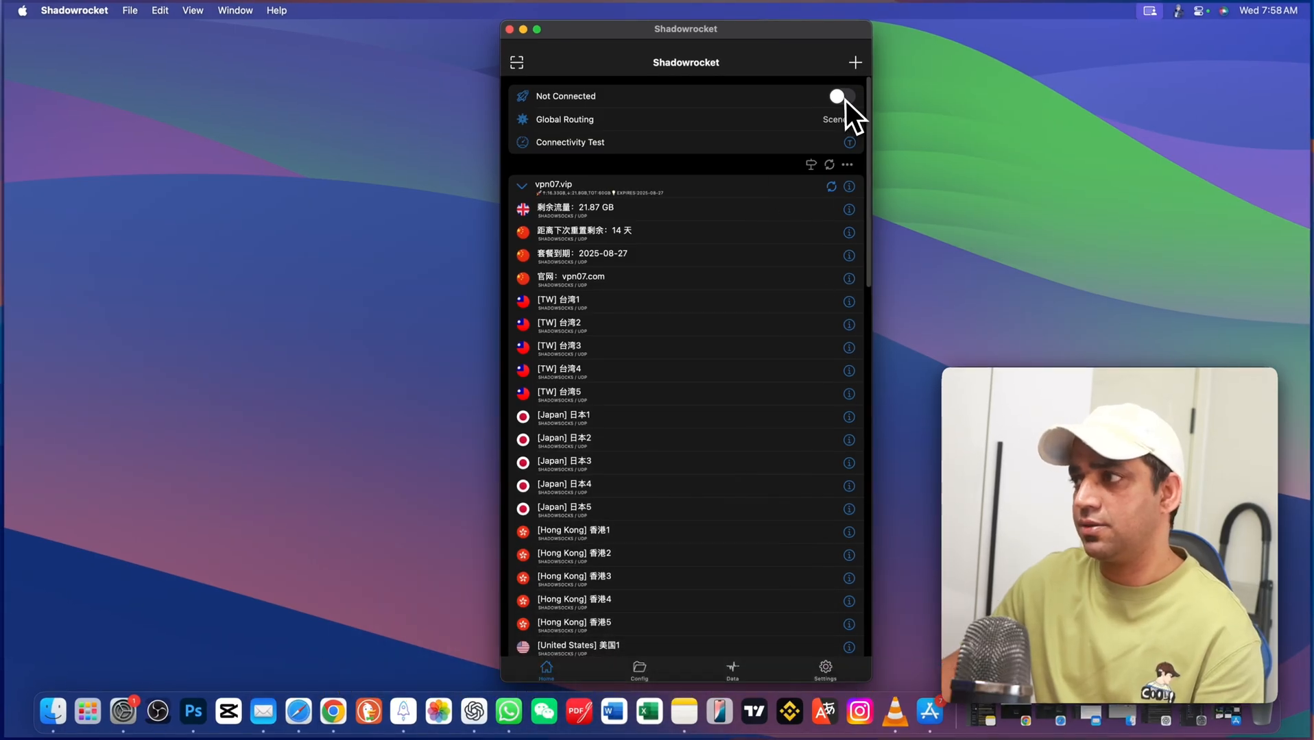
Set Shadowrocket's global routing to Config and switch the VPN toggle on
click(565, 119)
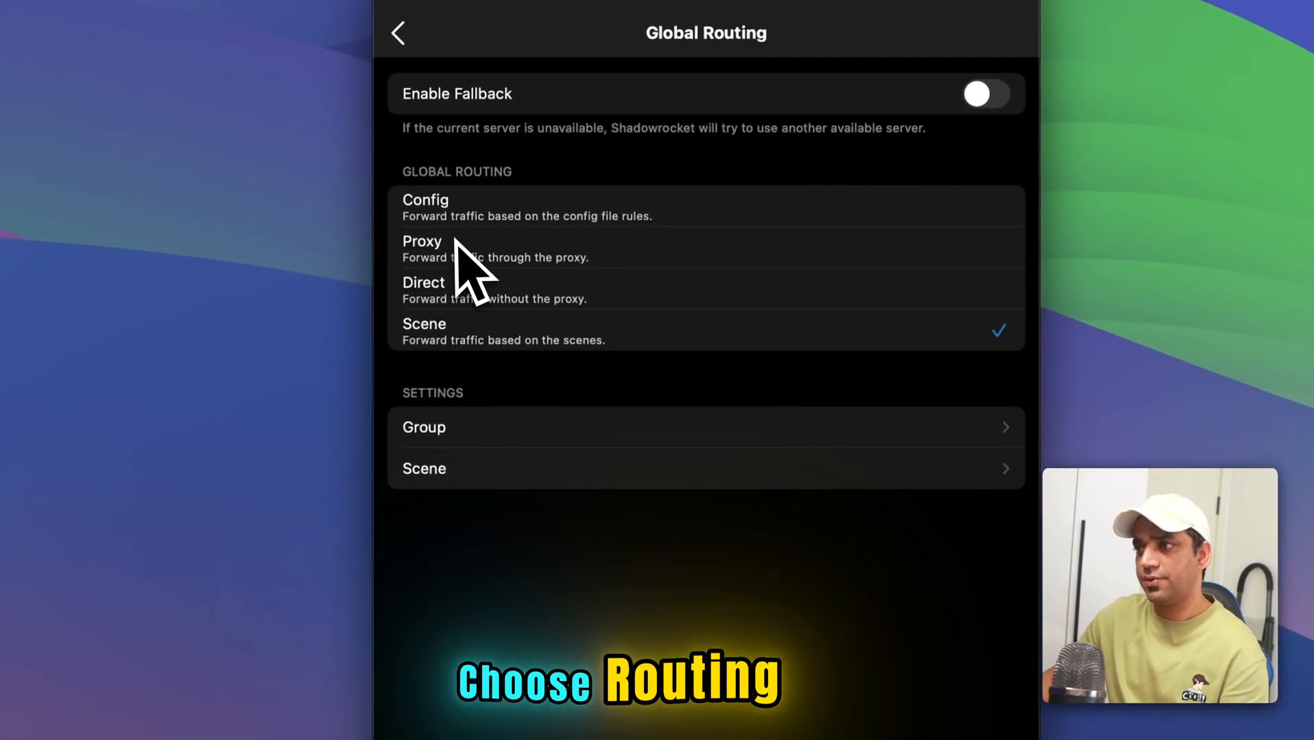
click(422, 242)
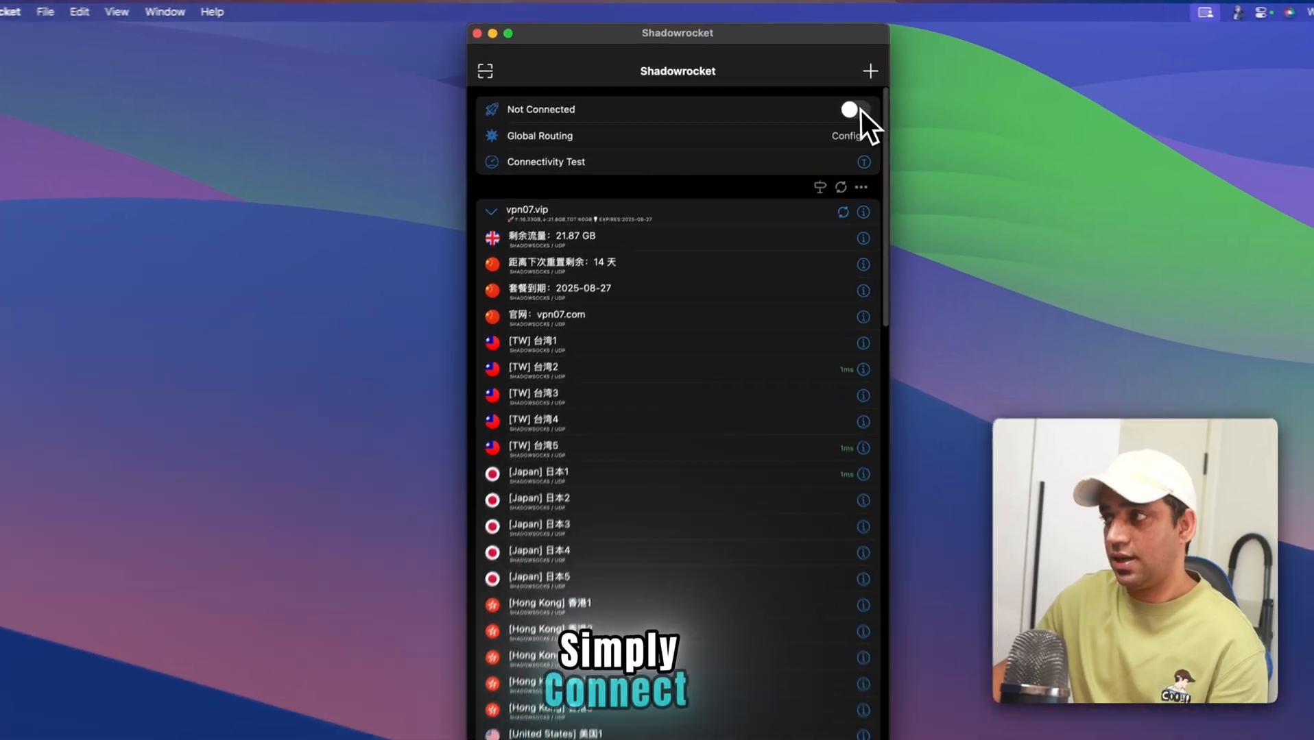
click(851, 110)
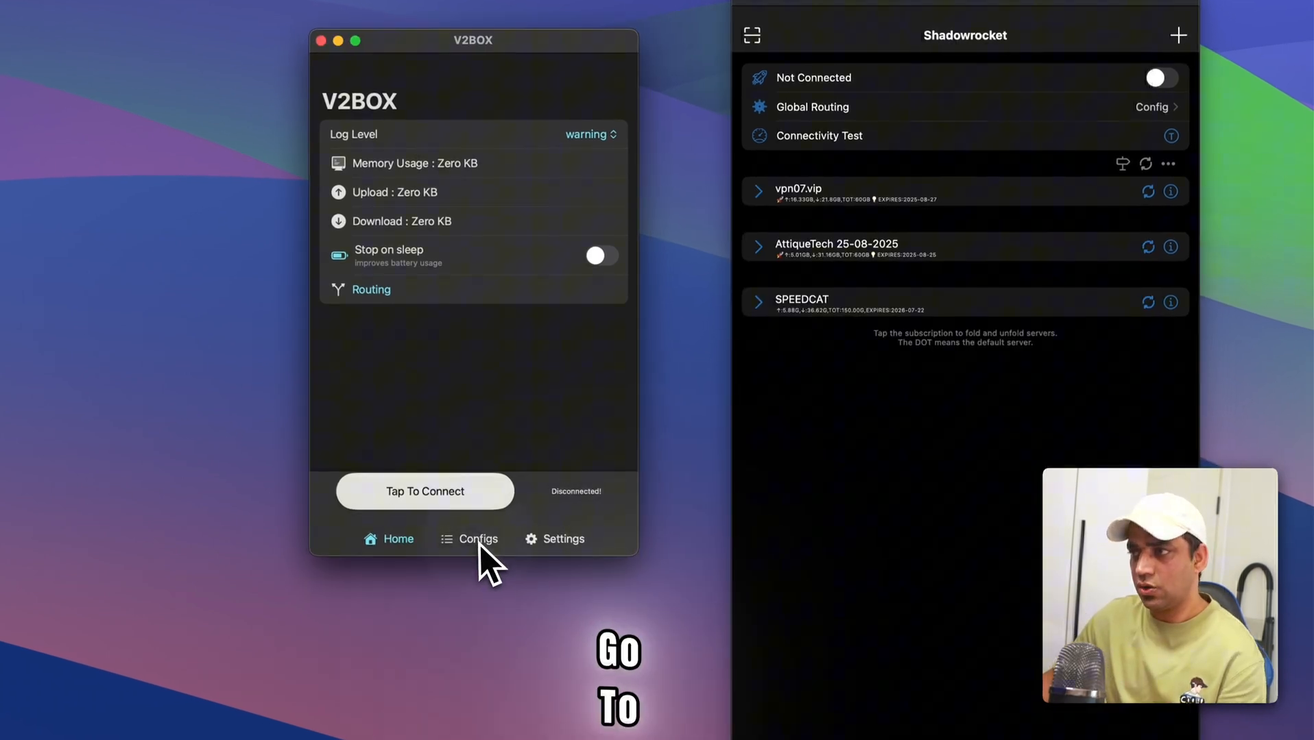
Import the clipboard subscription in V2BOX and connect via the United States 9 server
click(478, 539)
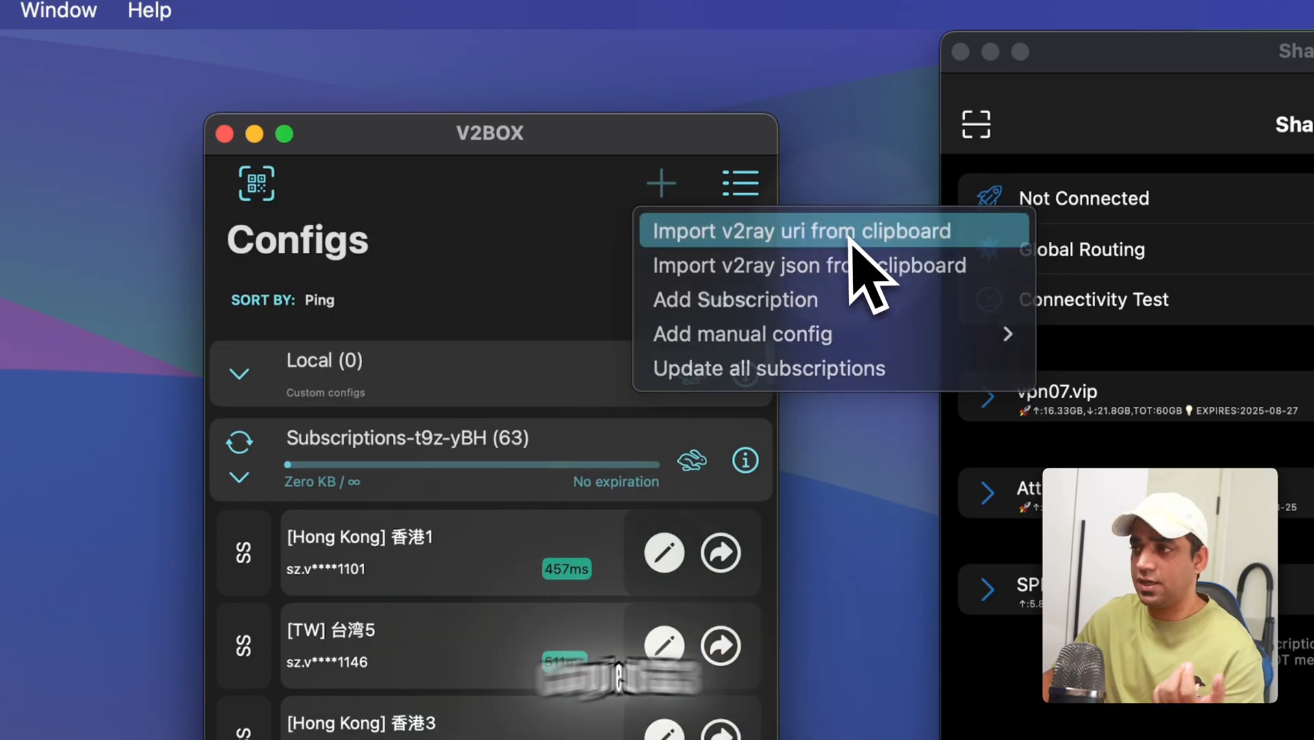
click(799, 231)
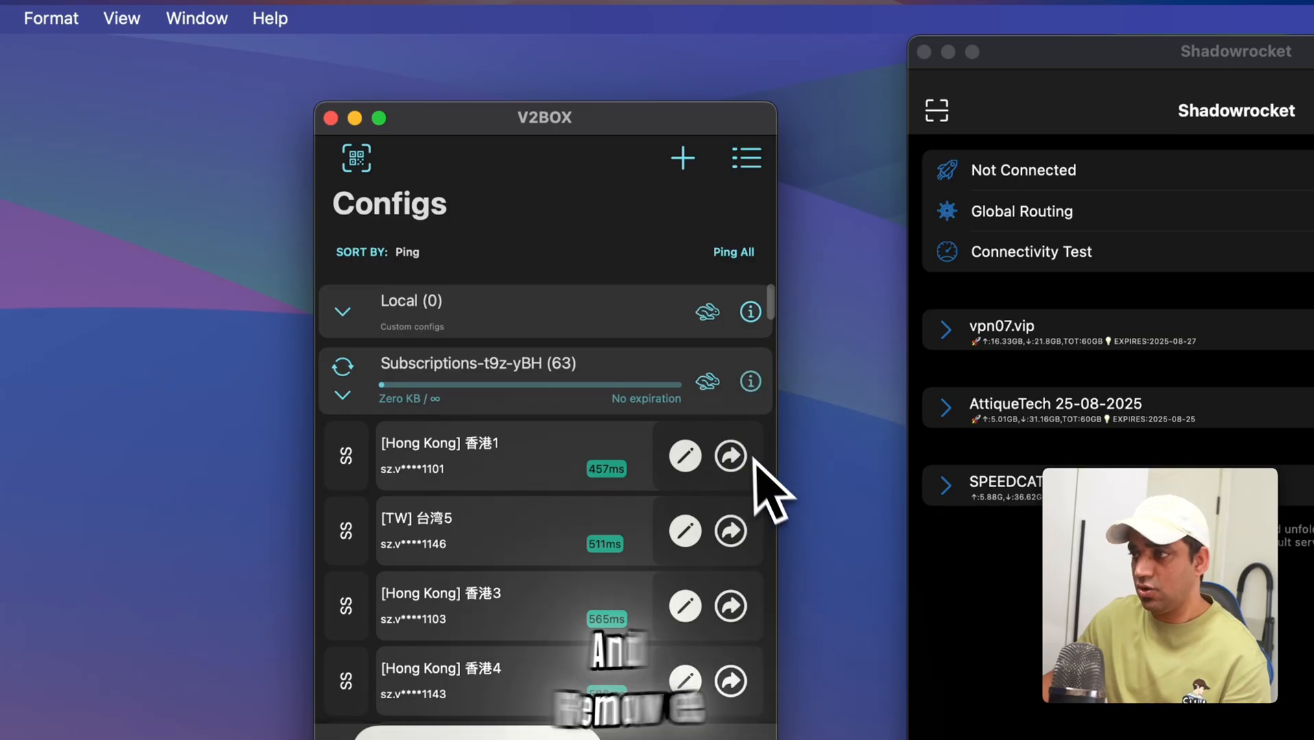
click(680, 158)
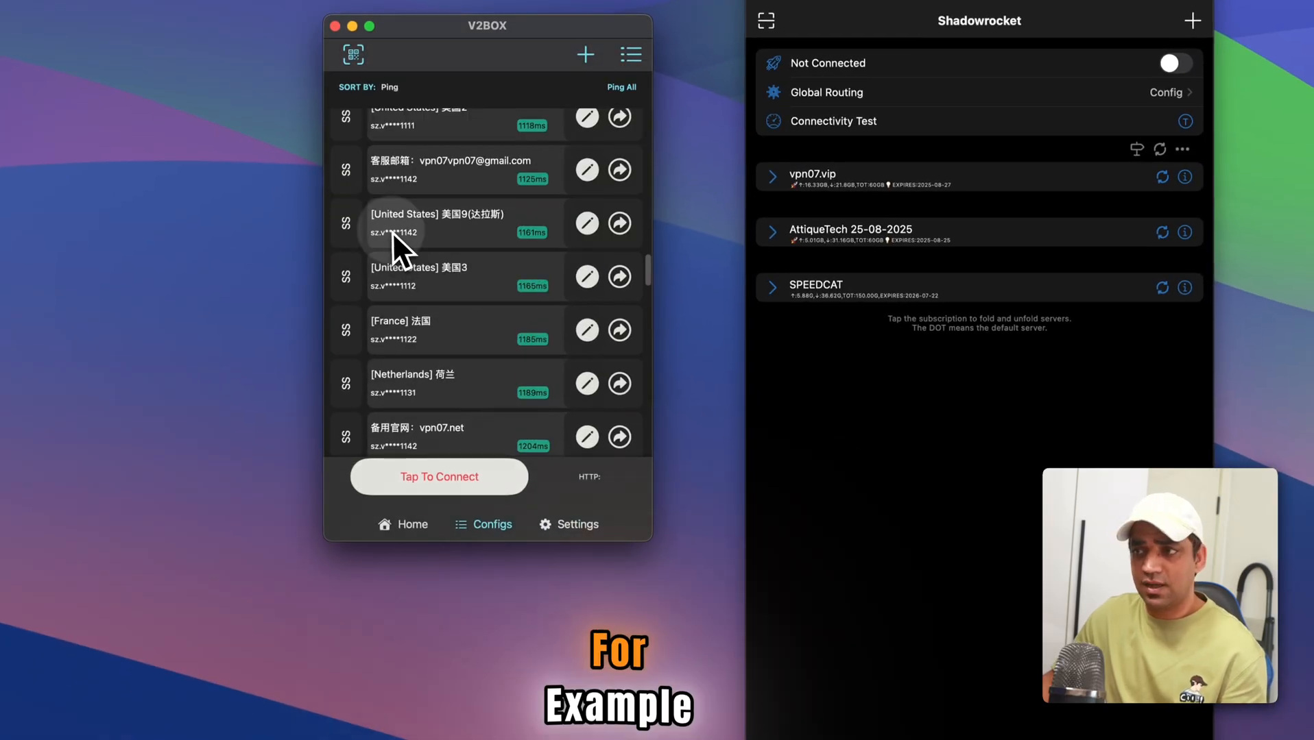
click(438, 477)
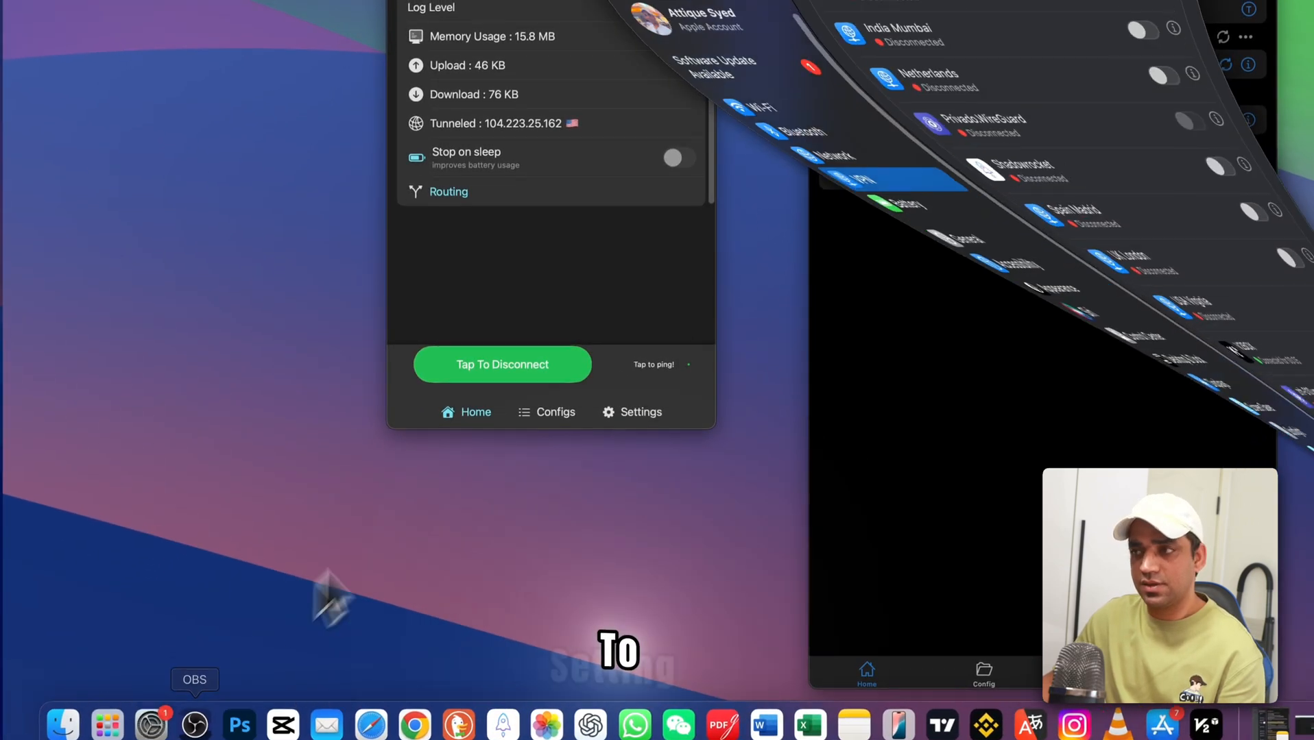
click(951, 476)
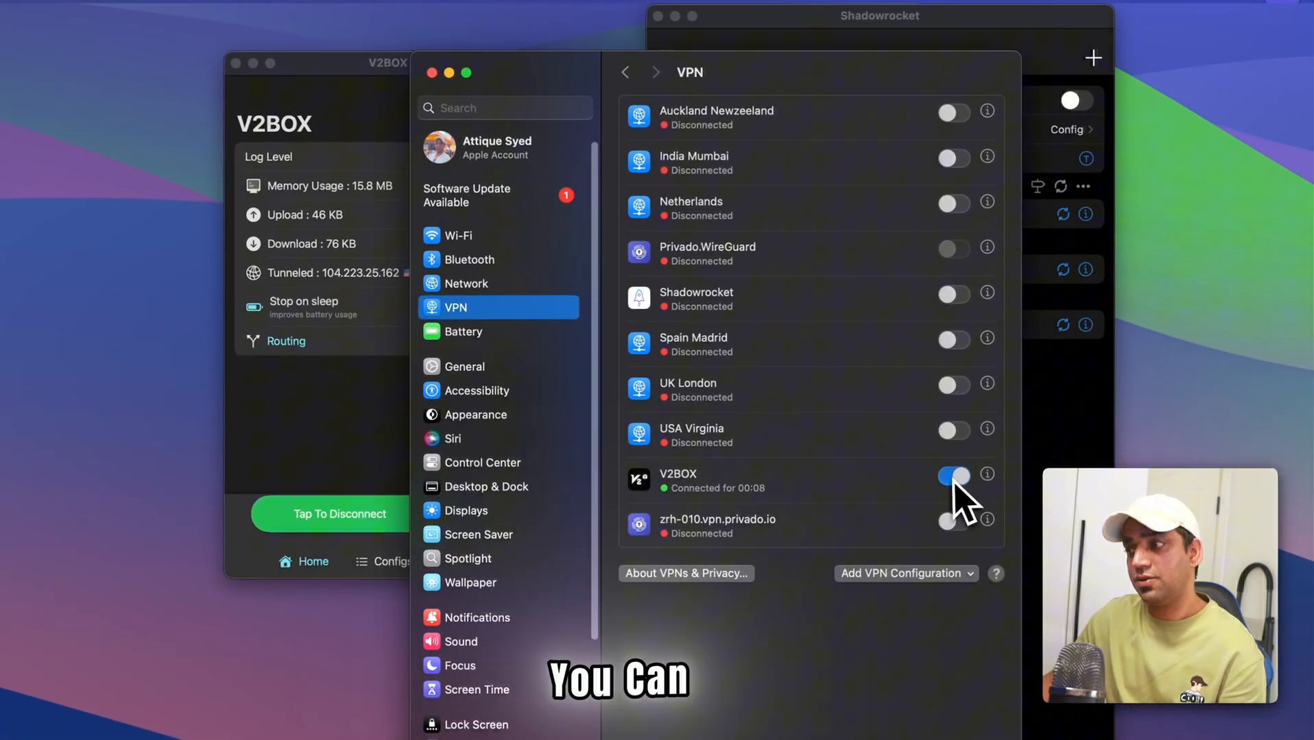
Close VPN settings and Shadowrocket, then load youtube.com in Safari
click(677, 19)
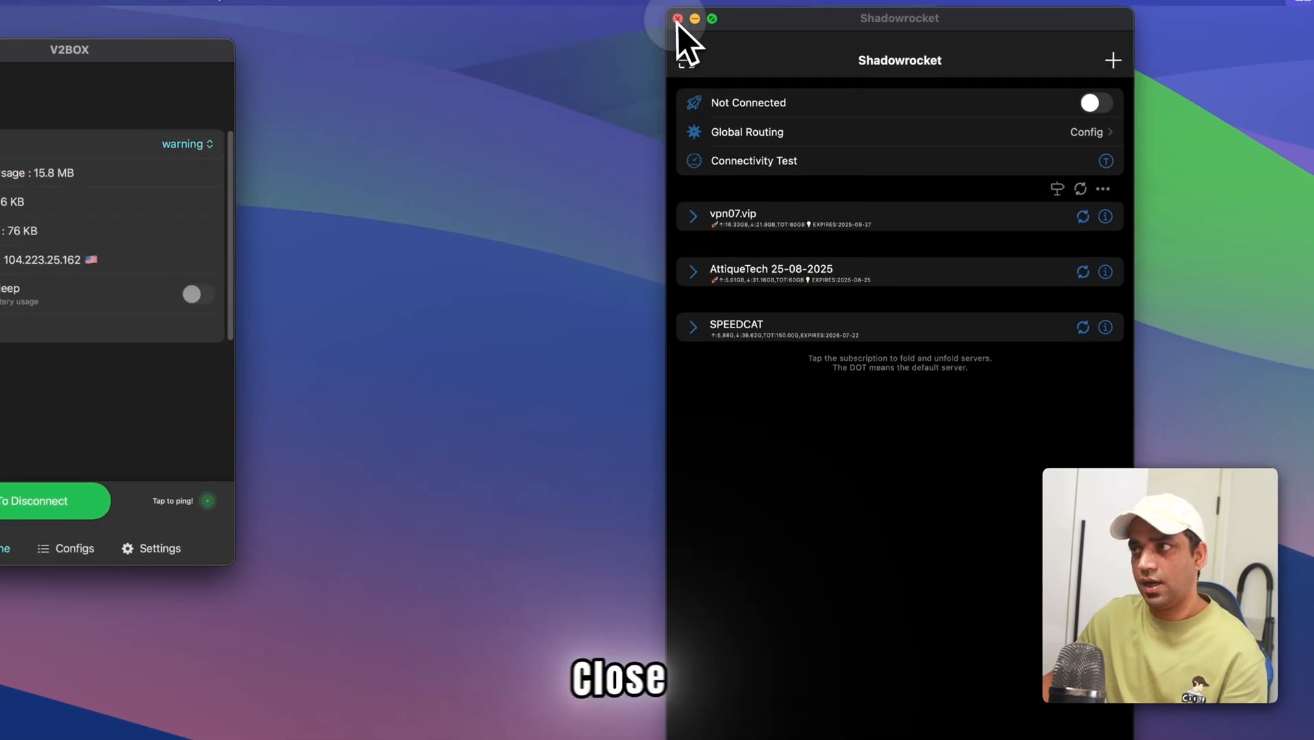
click(678, 19)
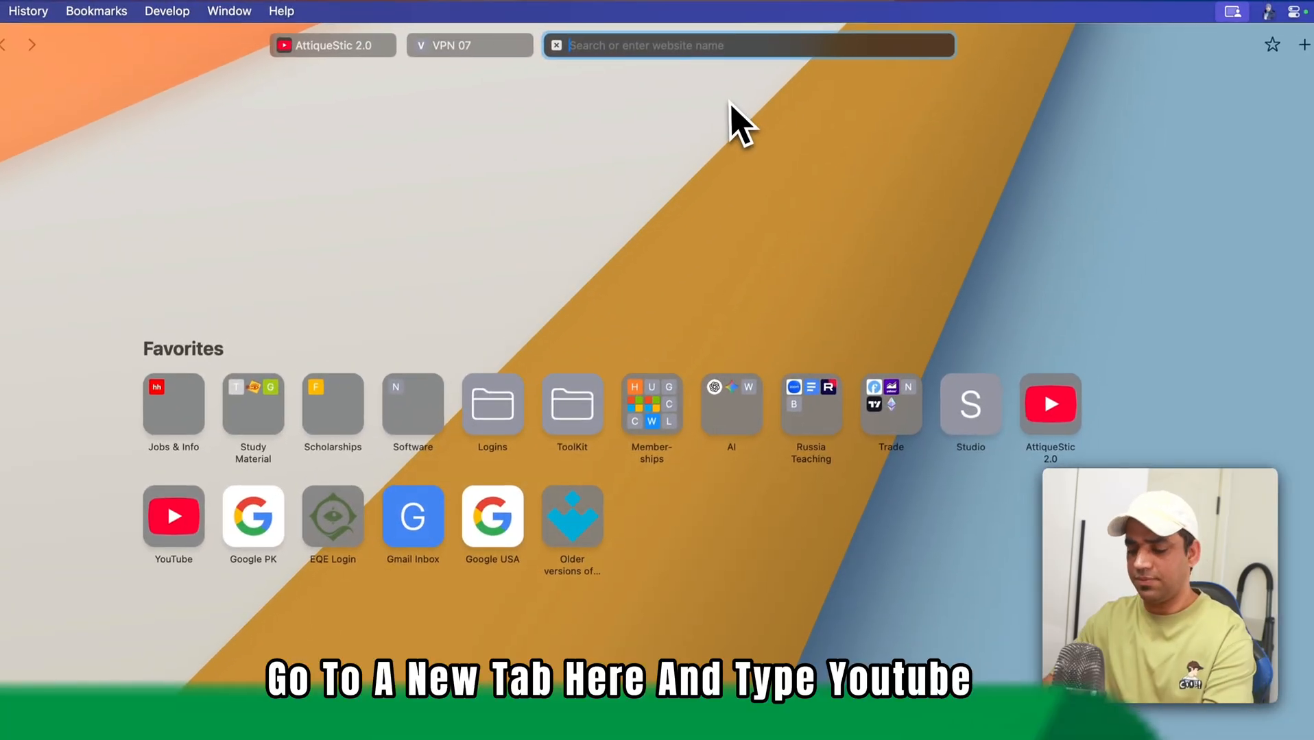
text(youtube.com)
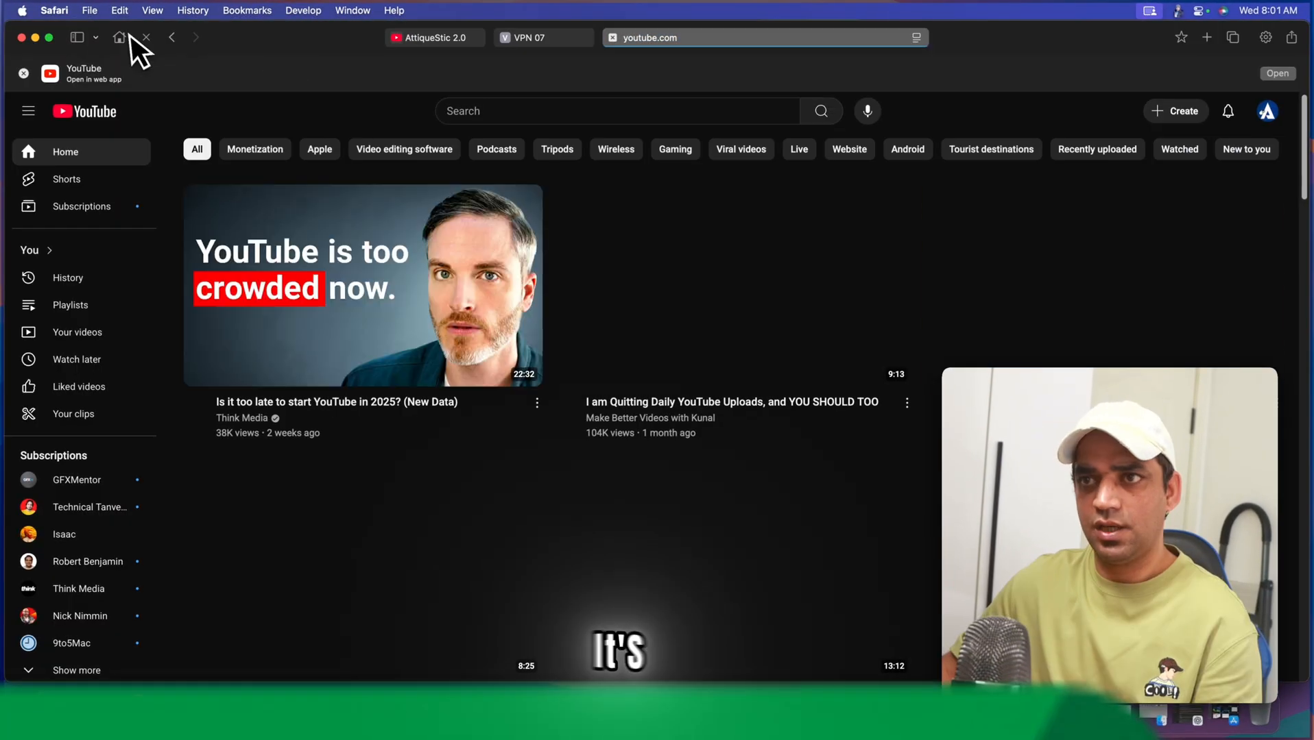